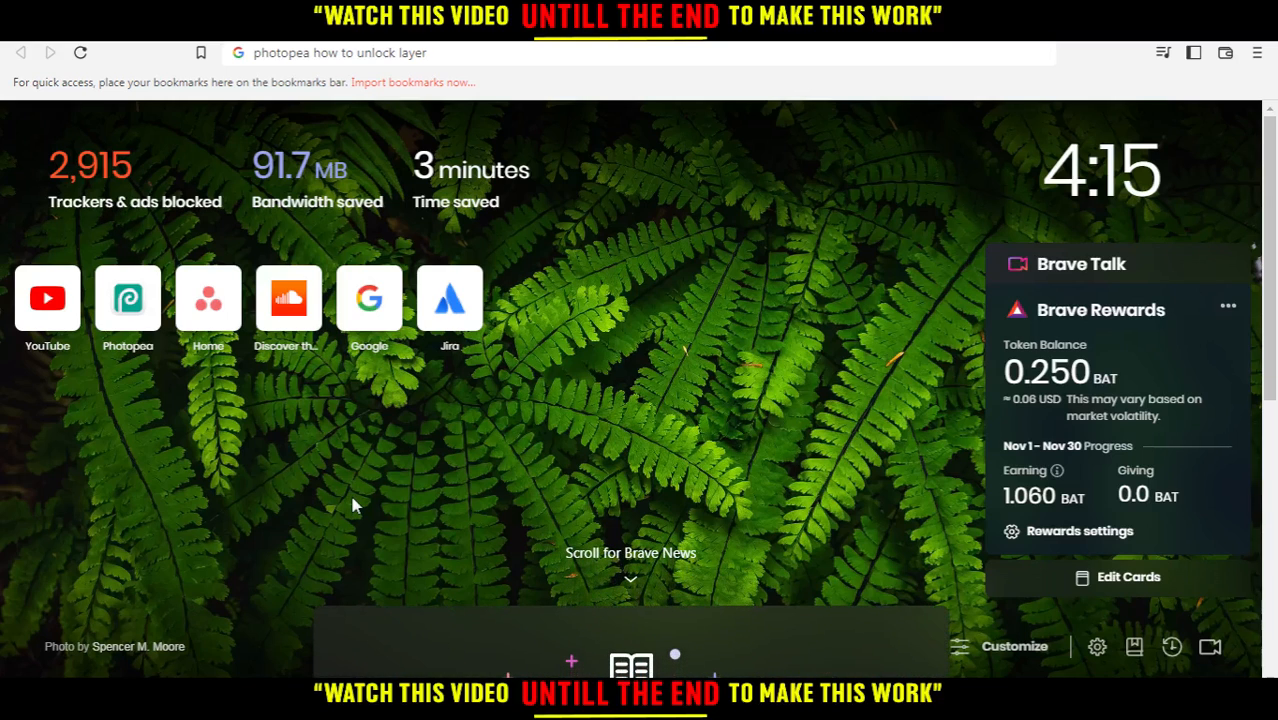
# Replace the earlier search text in the address bar with photopea.com
pyautogui.doubleClick(410, 53)
pyautogui.write('photopea.com')
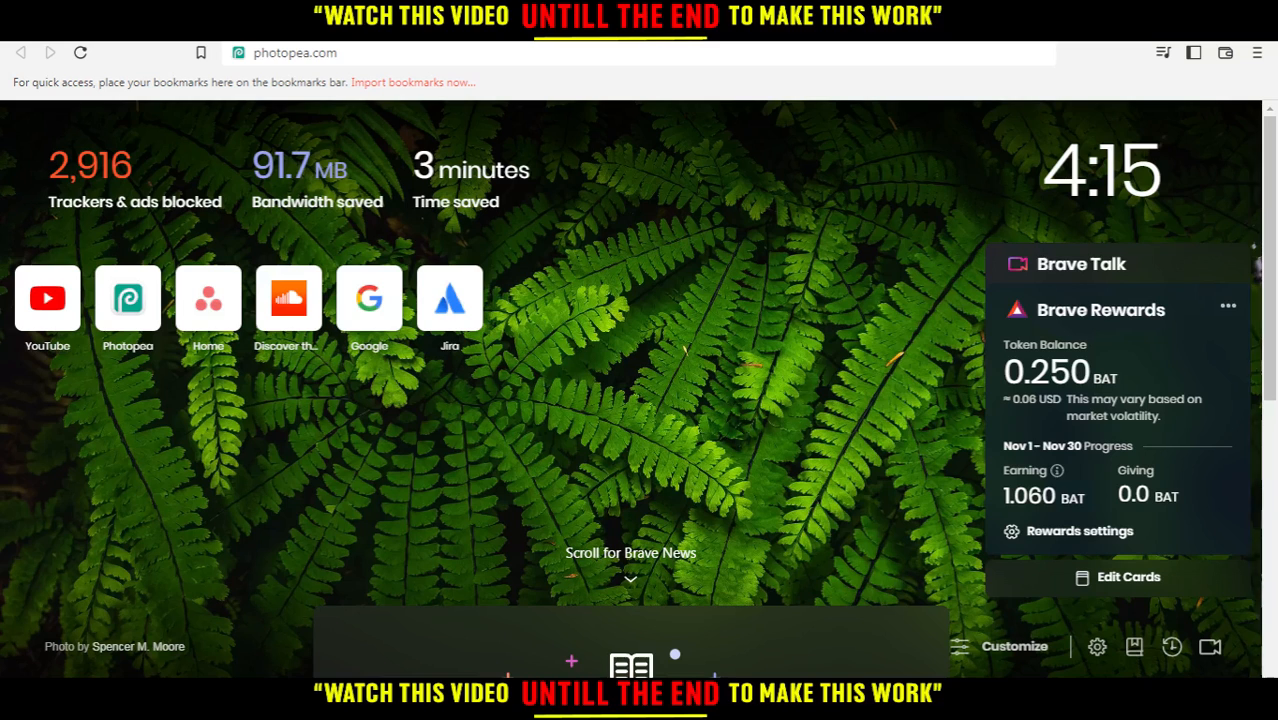
# Load photopea.com and reach the Photopea start page
pyautogui.click(80, 52)
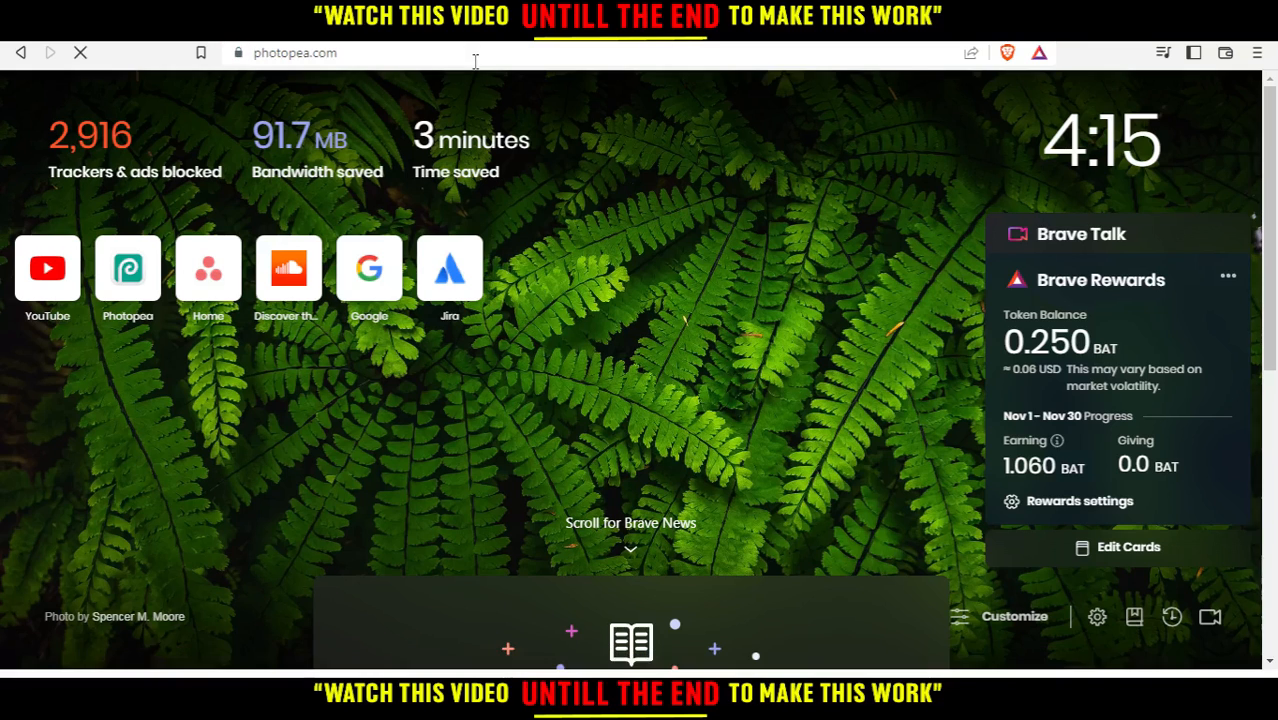
pyautogui.click(127, 267)
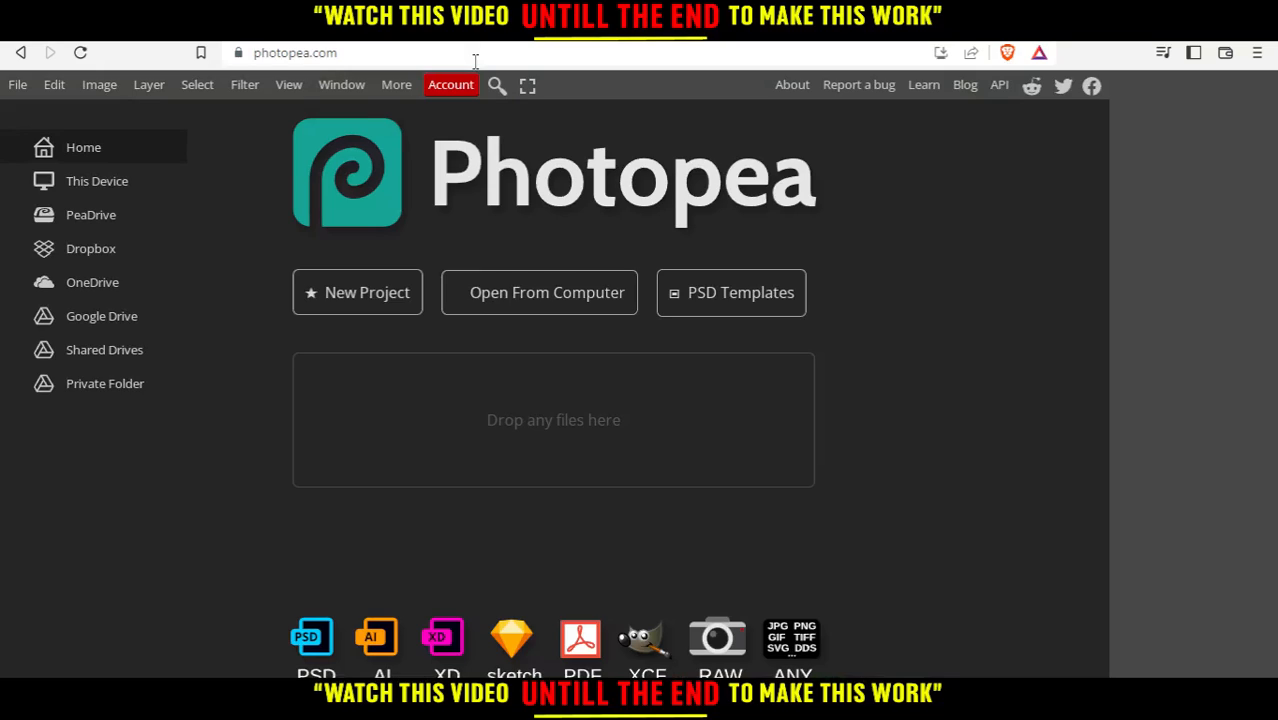
pyautogui.moveTo(410, 288)
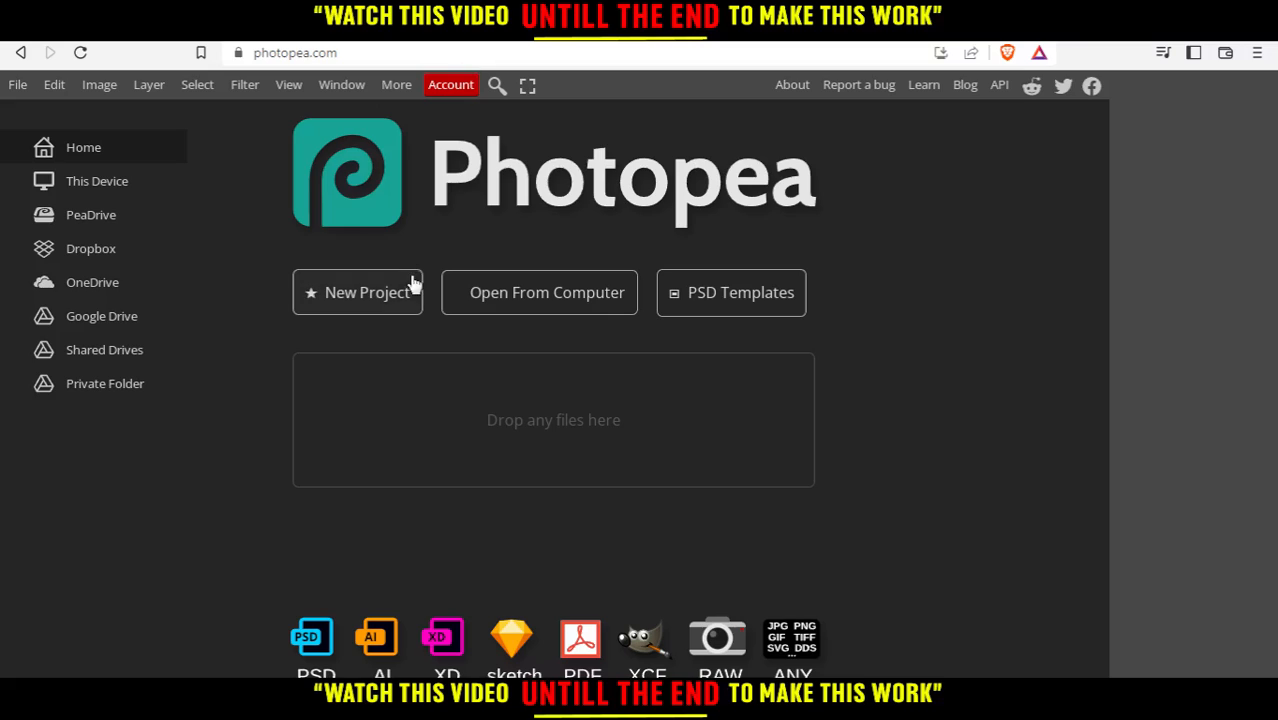
pyautogui.moveTo(386, 288)
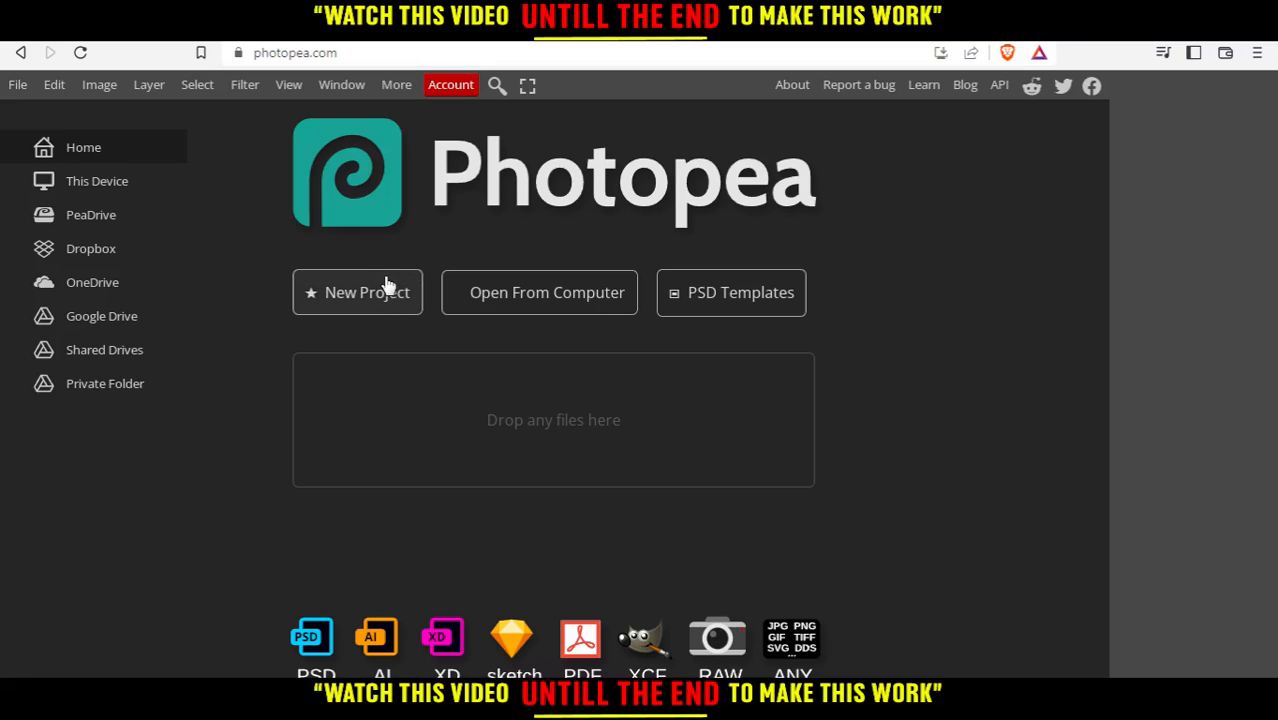
pyautogui.moveTo(586, 292)
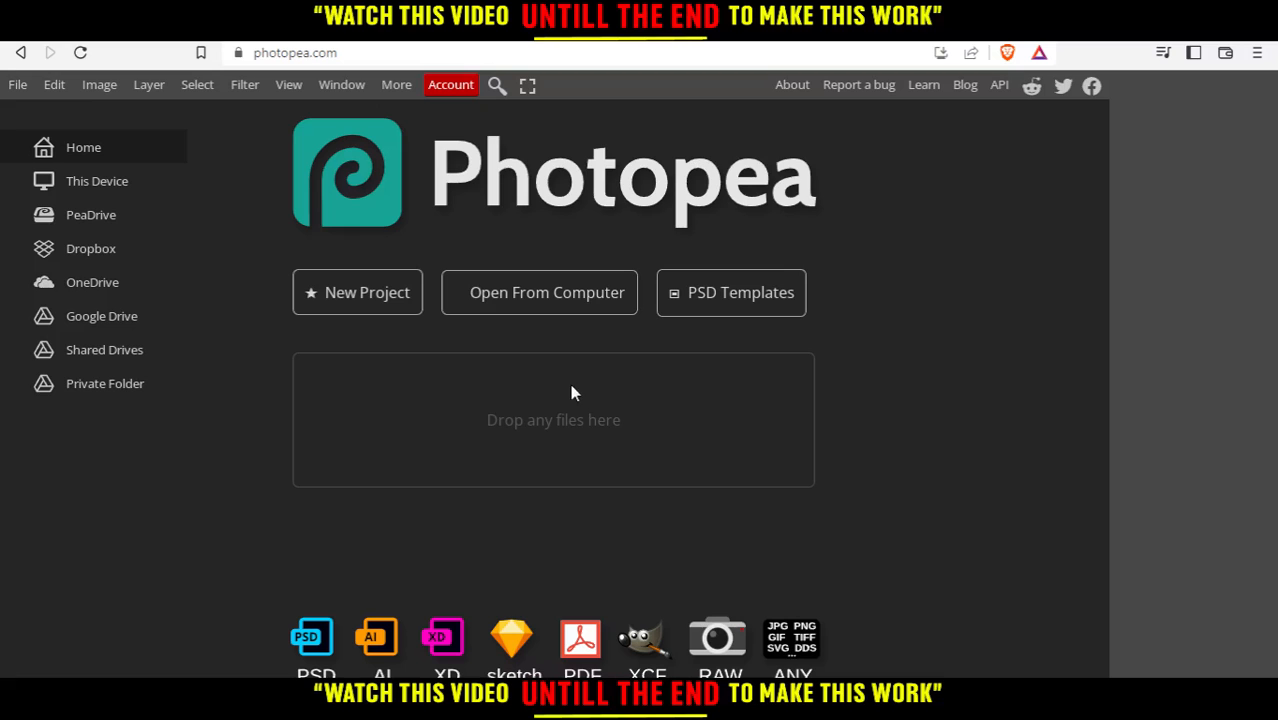
pyautogui.moveTo(357, 292)
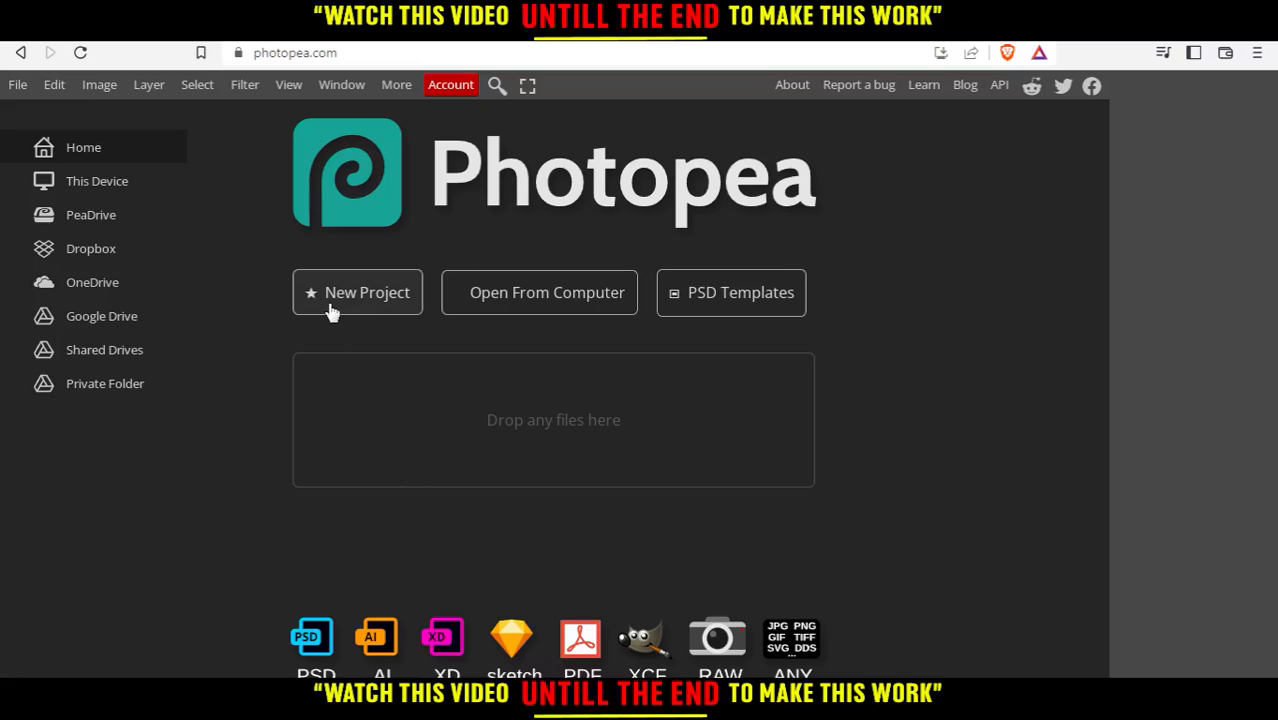
# Start a new project from the blue Hello World! flower template (template.psd)
pyautogui.click(357, 292)
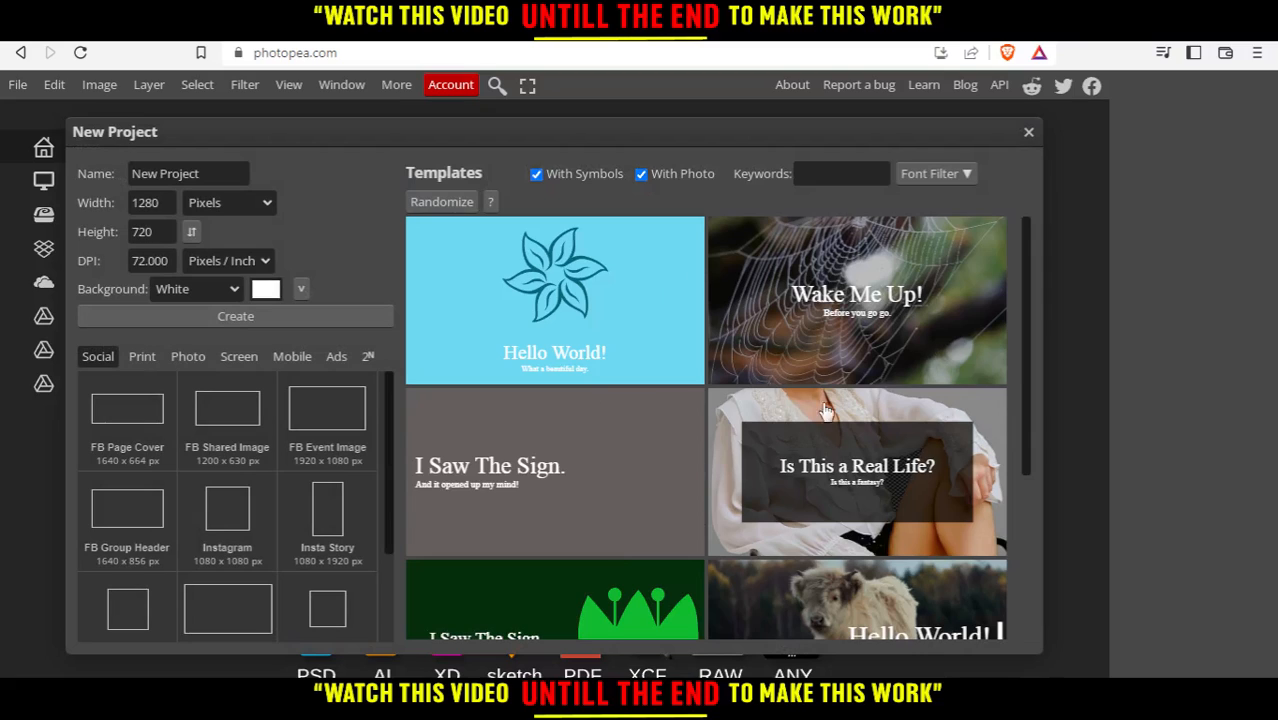
pyautogui.click(235, 316)
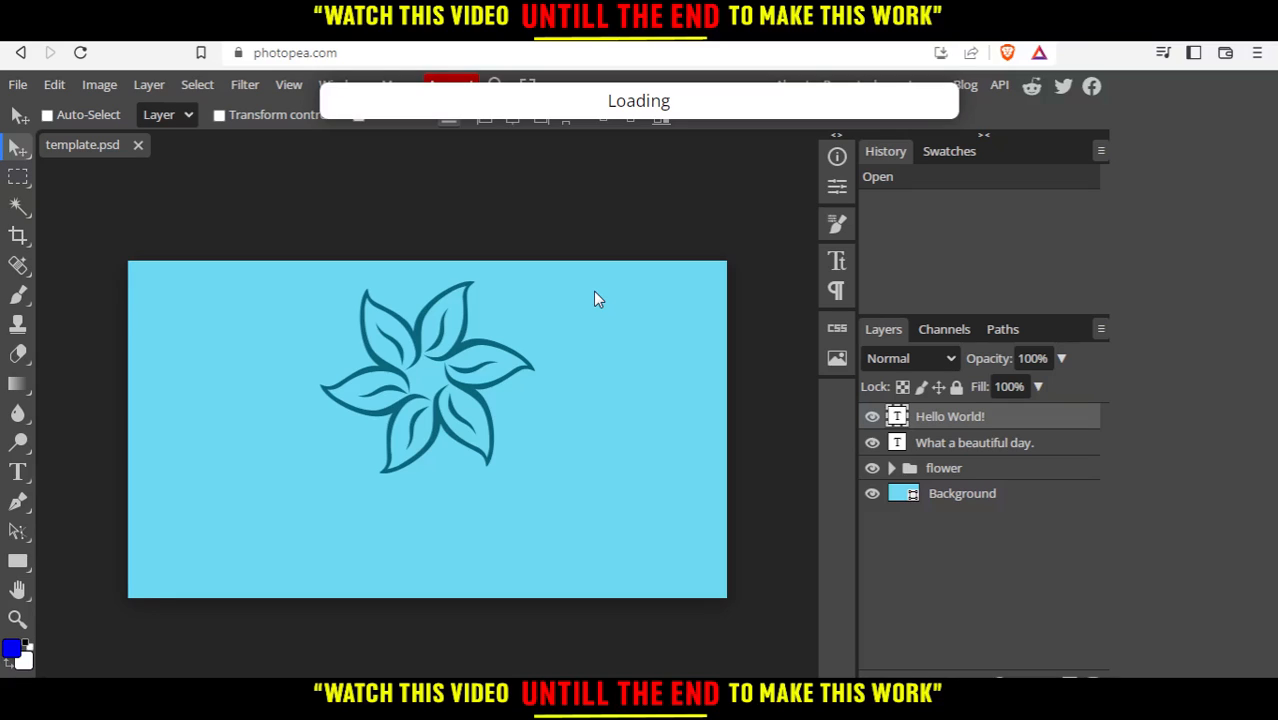
pyautogui.moveTo(344, 418)
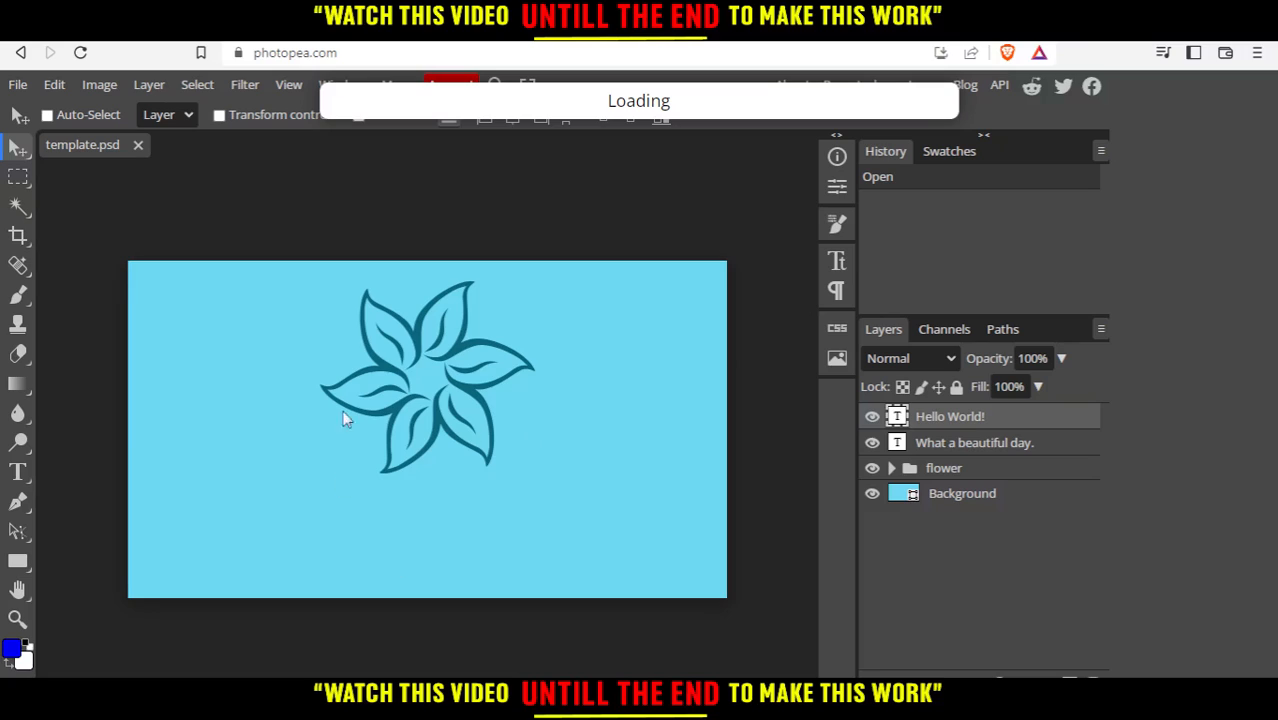
pyautogui.moveTo(392, 340)
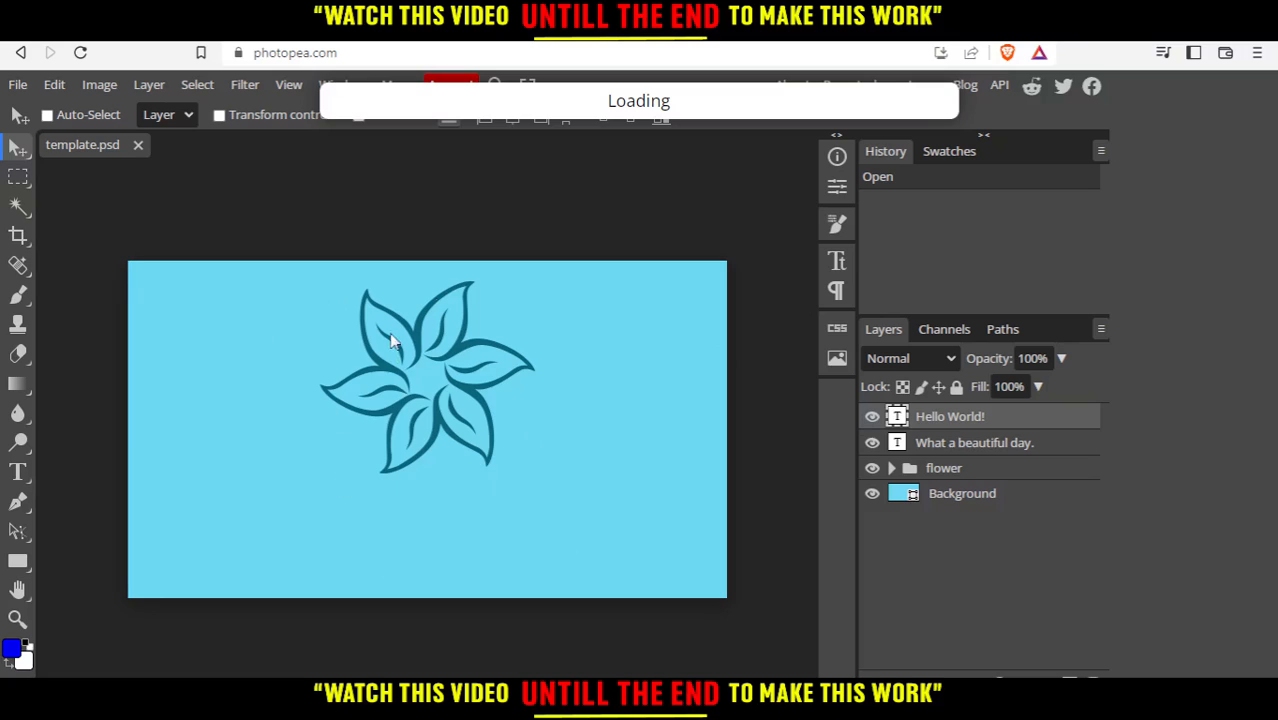
pyautogui.moveTo(993, 526)
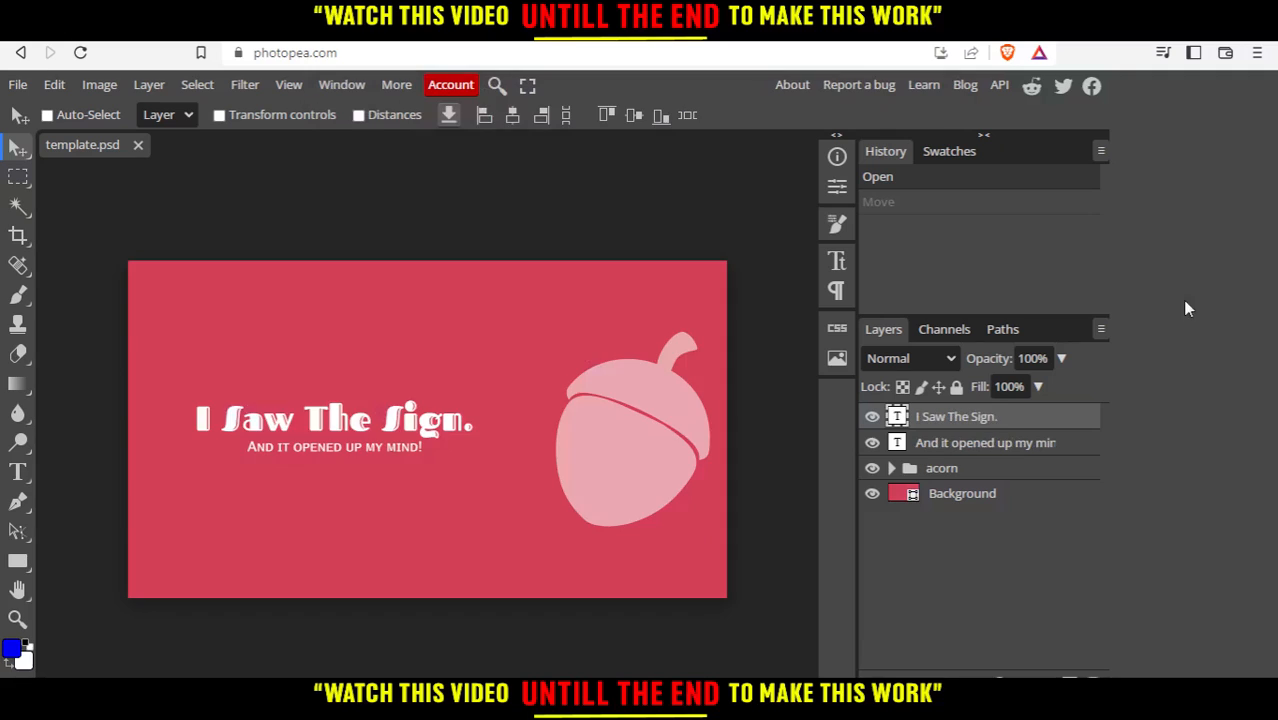
pyautogui.moveTo(630, 418)
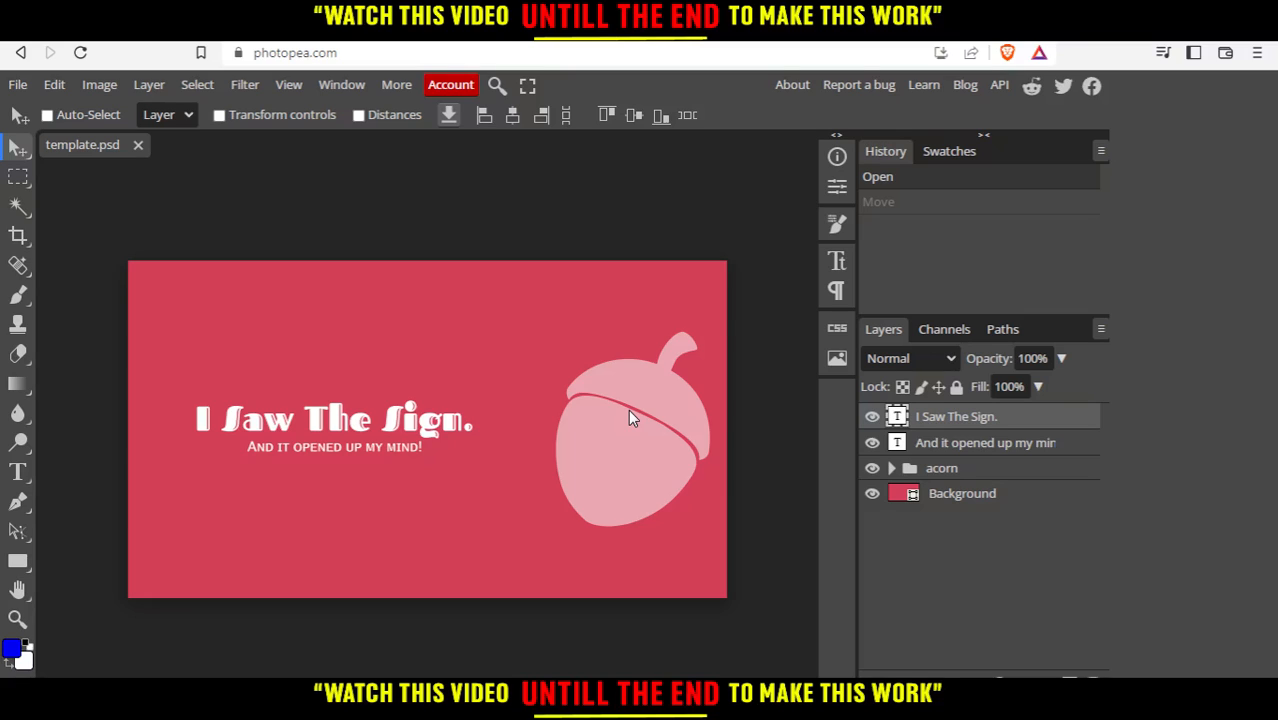
pyautogui.moveTo(335, 302)
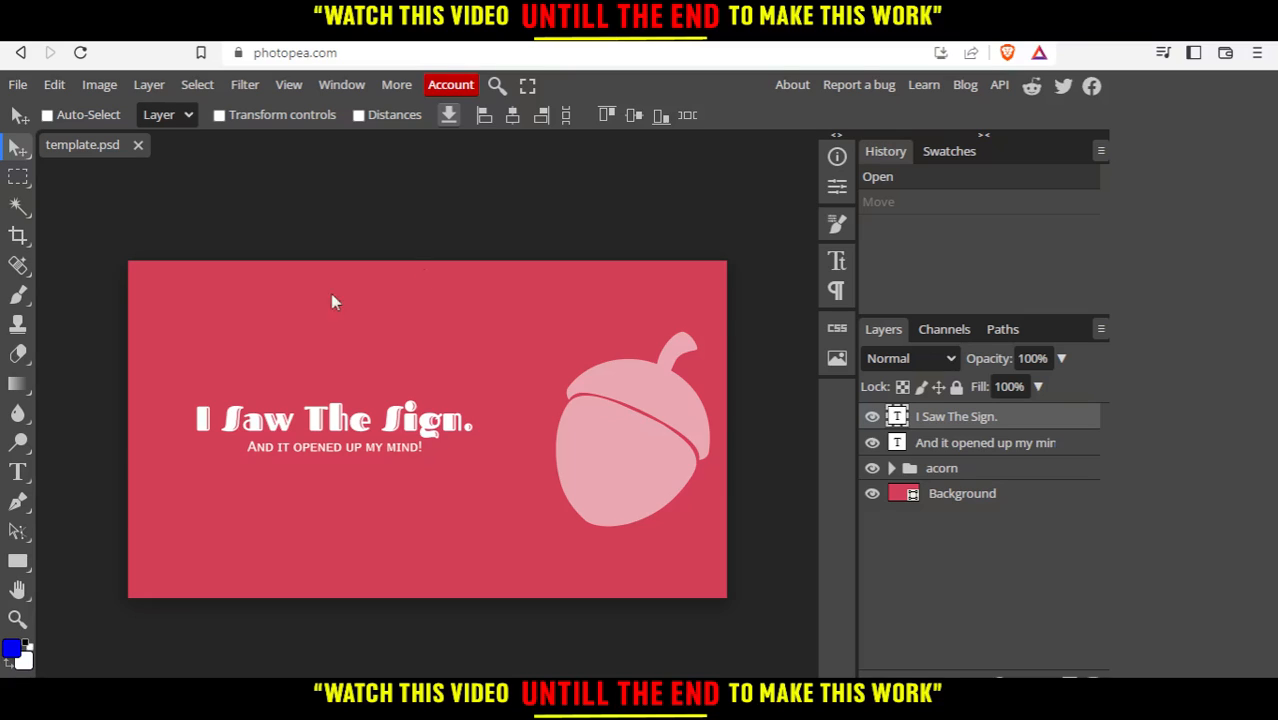
pyautogui.moveTo(583, 365)
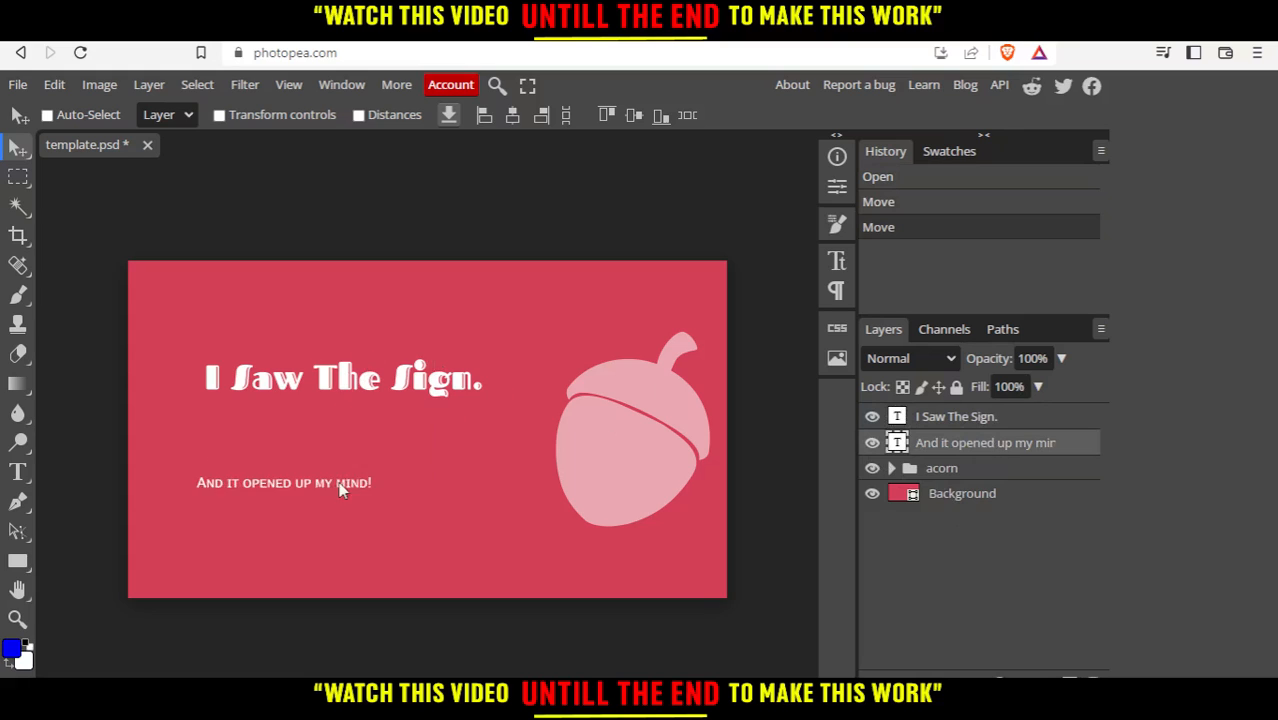
# Drag the subtitle down near the bottom and turn off Auto-Select
pyautogui.moveTo(283, 483); pyautogui.dragTo(387, 551)
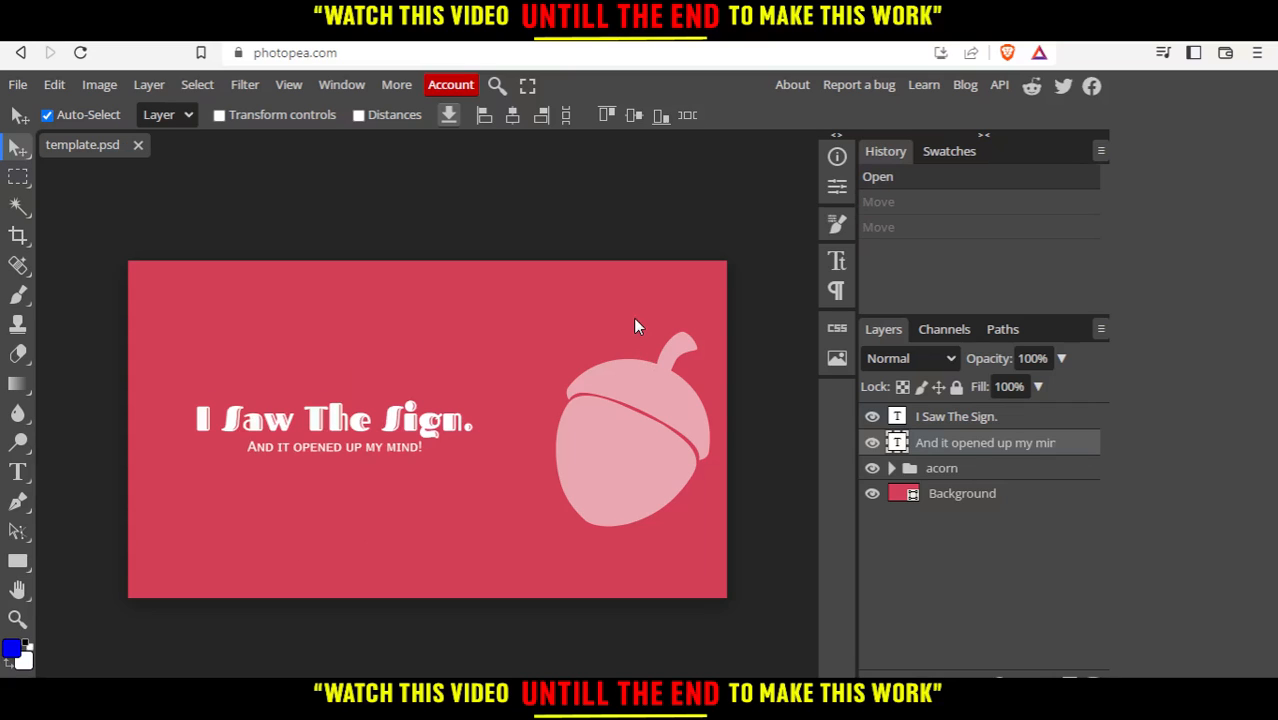
pyautogui.click(47, 114)
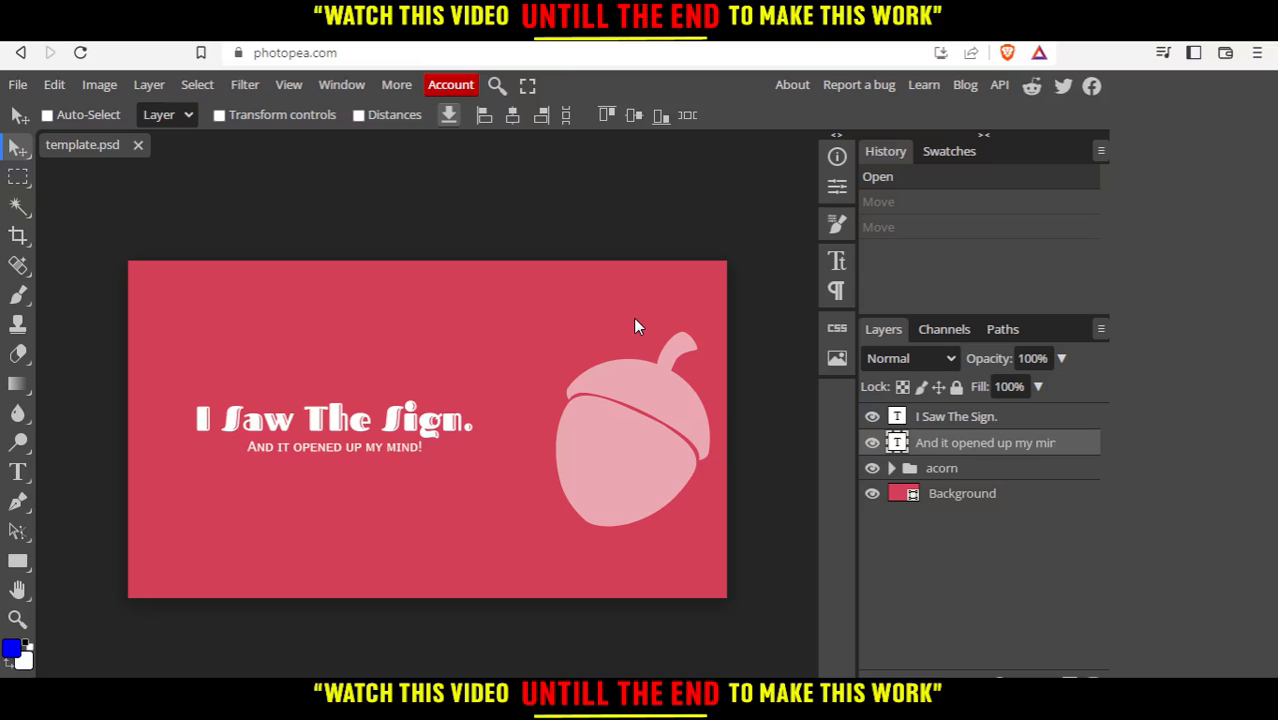
pyautogui.moveTo(465, 357)
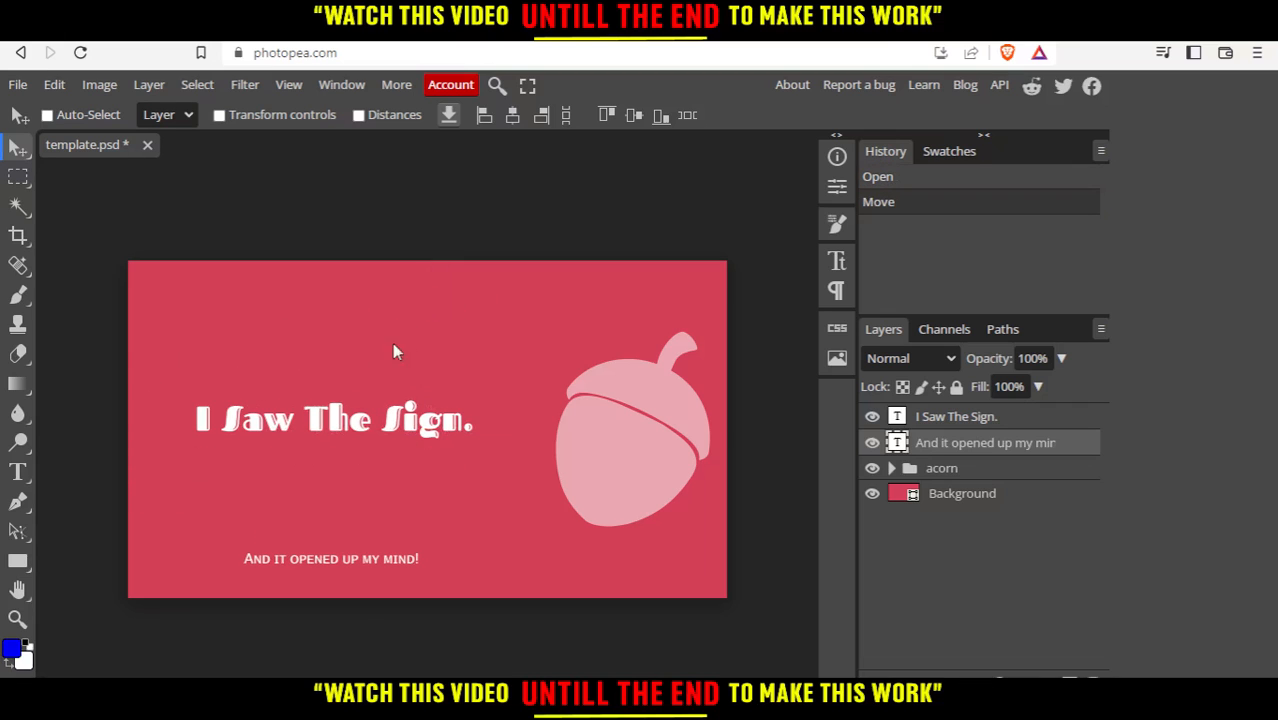
pyautogui.moveTo(383, 331)
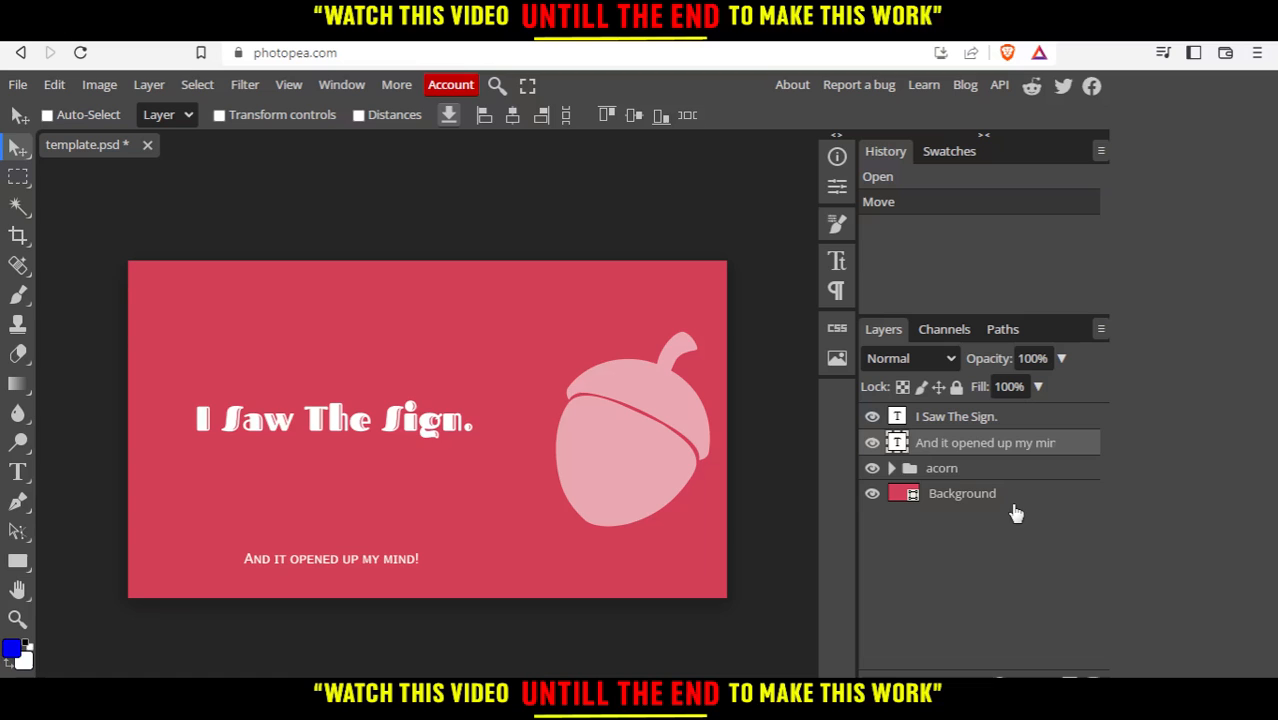
# Select and move the Background layer, undo that move, and uncheck Auto-Select
pyautogui.click(961, 493)
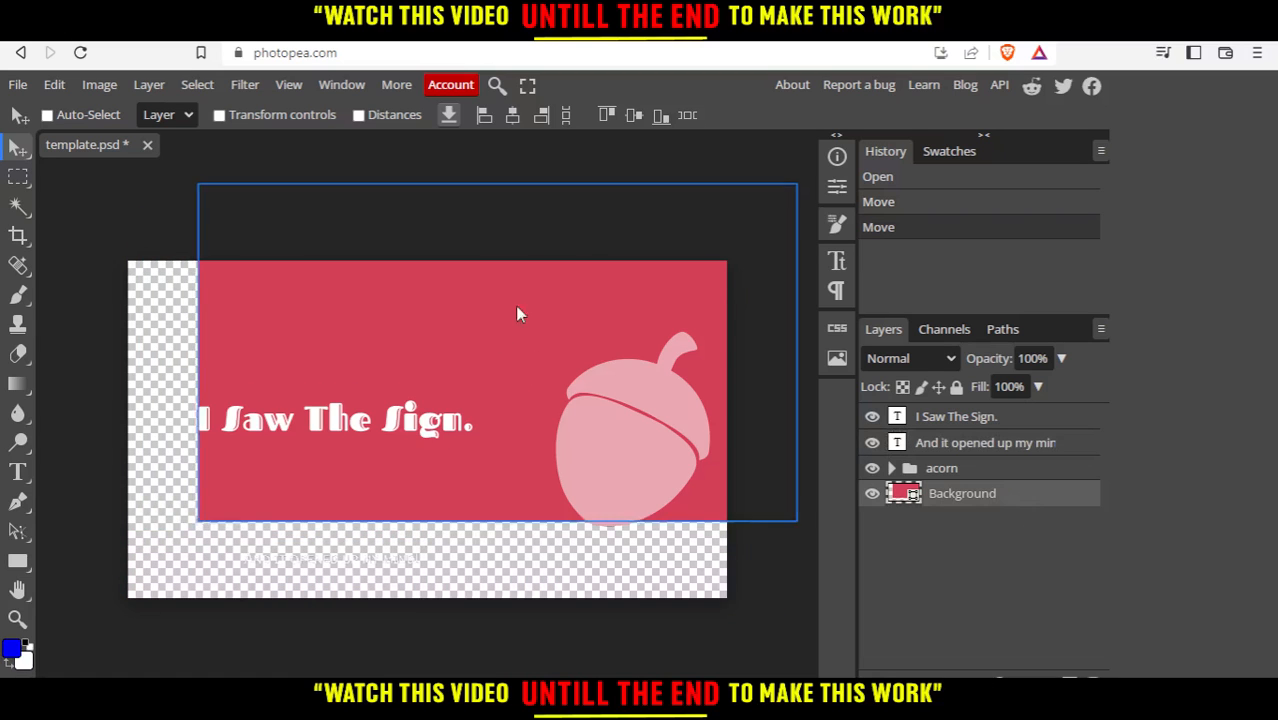
pyautogui.click(47, 114)
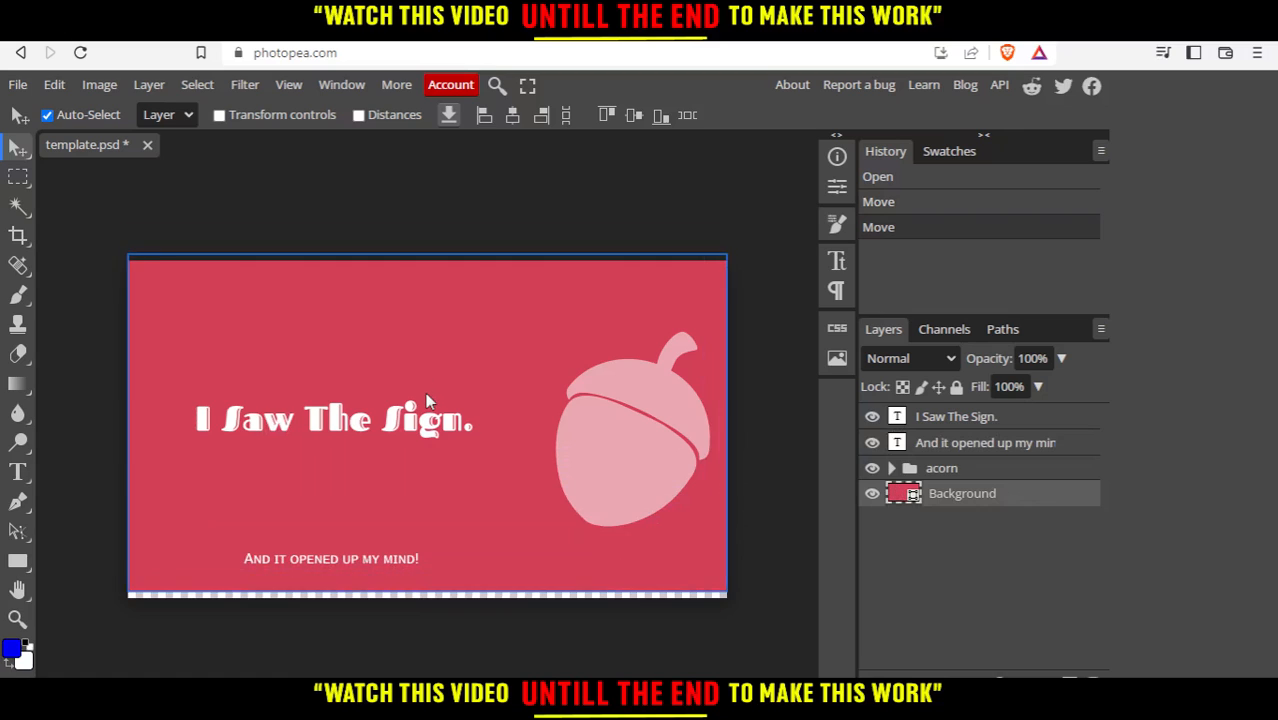
pyautogui.click(47, 114)
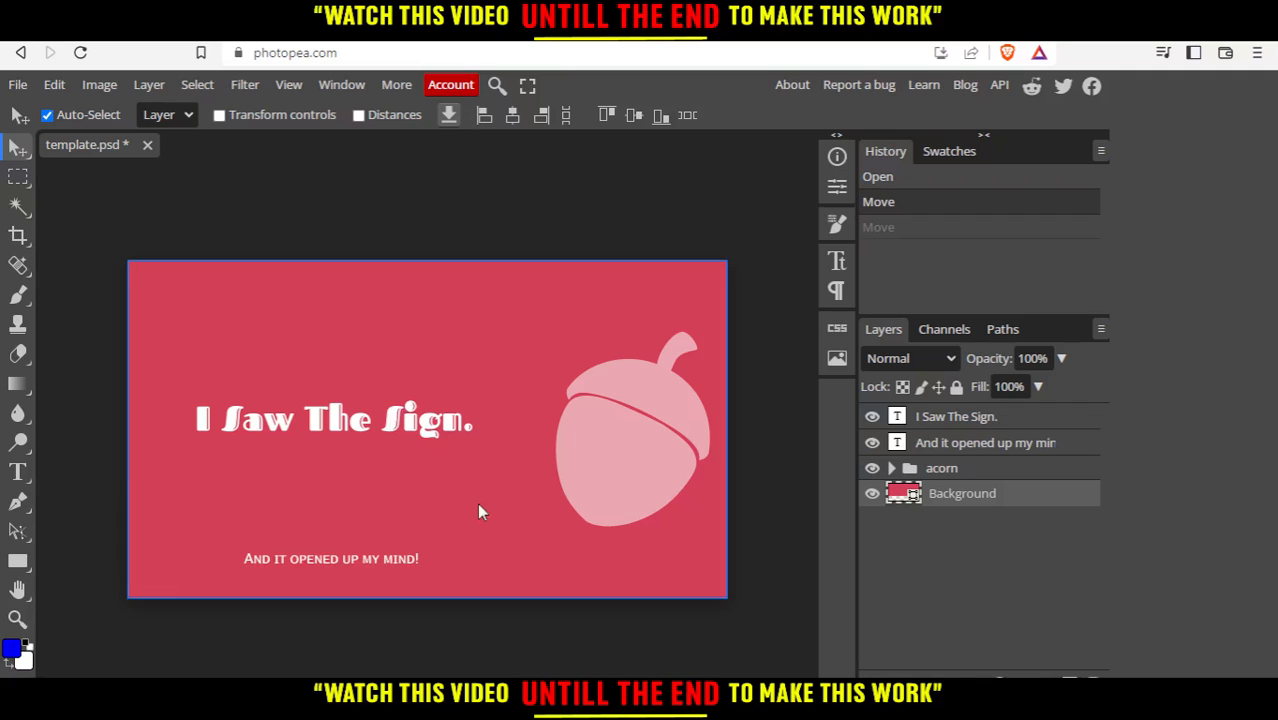
pyautogui.click(47, 114)
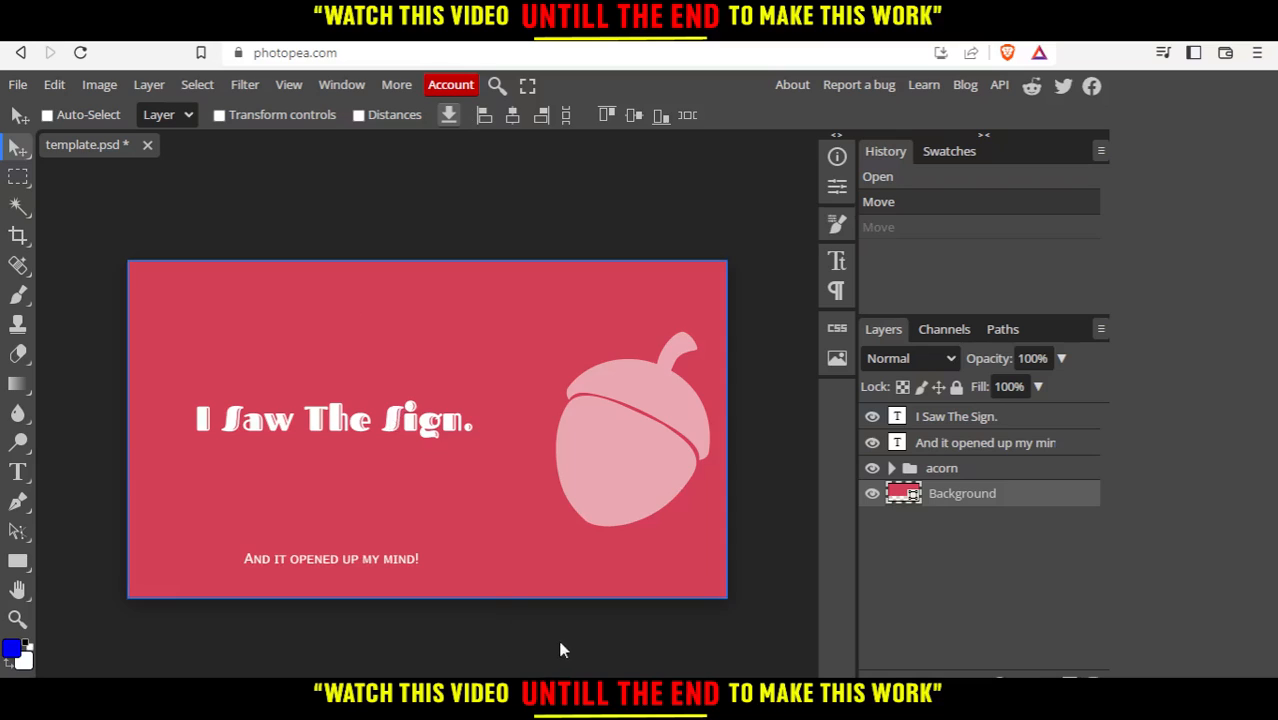